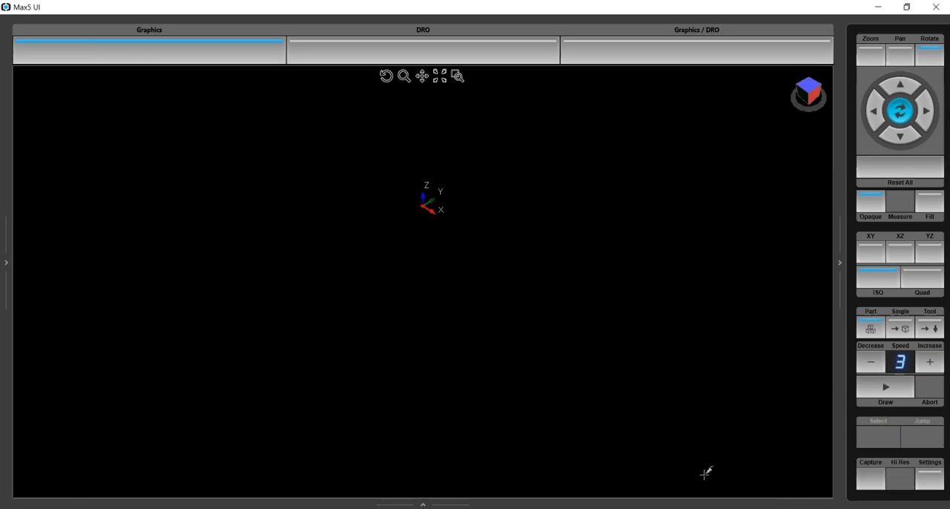
mouse_move(600, 349)
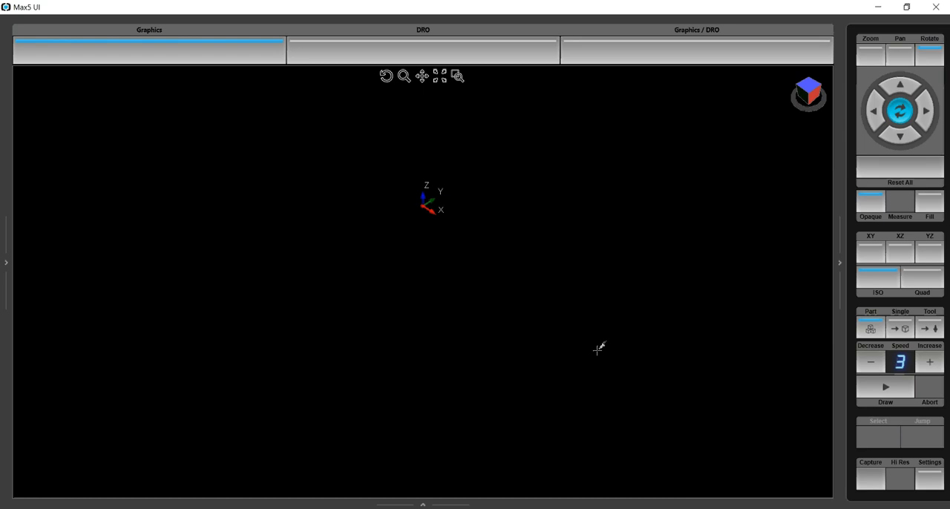
mouse_move(573, 362)
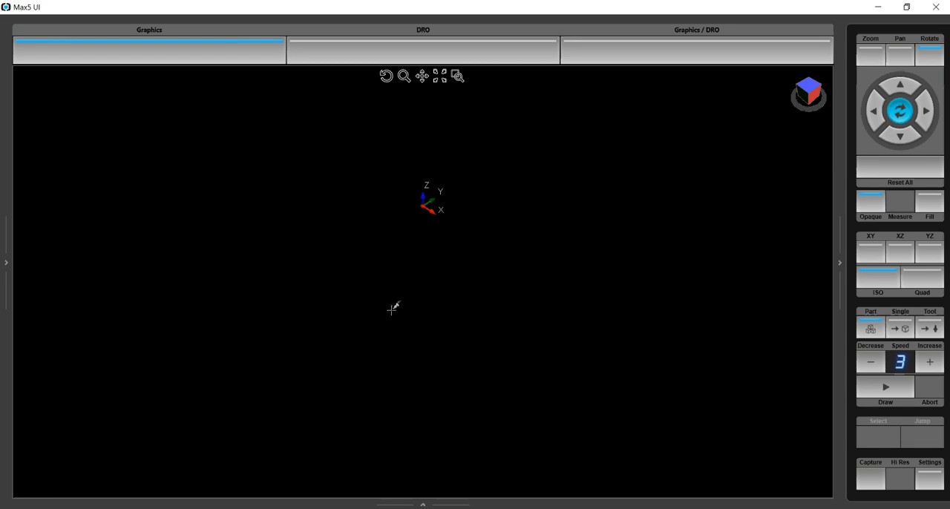
mouse_move(404, 317)
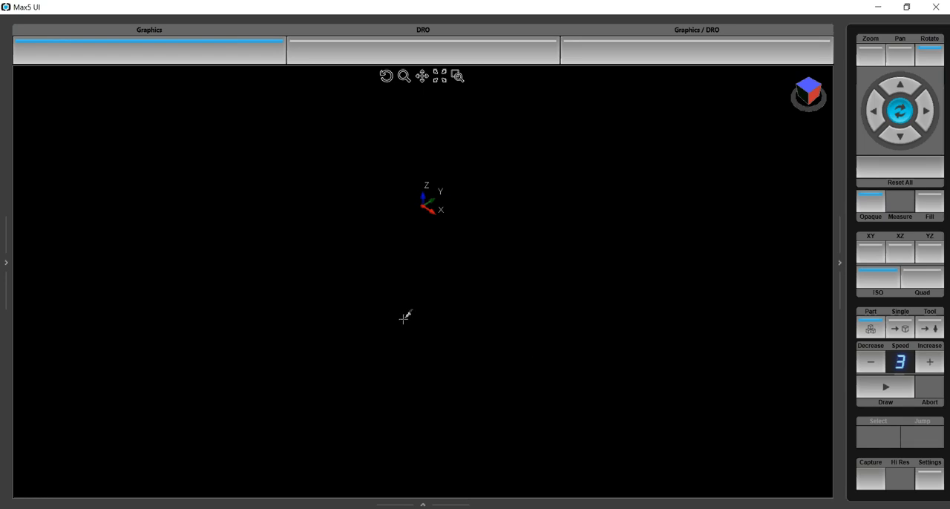
mouse_move(463, 353)
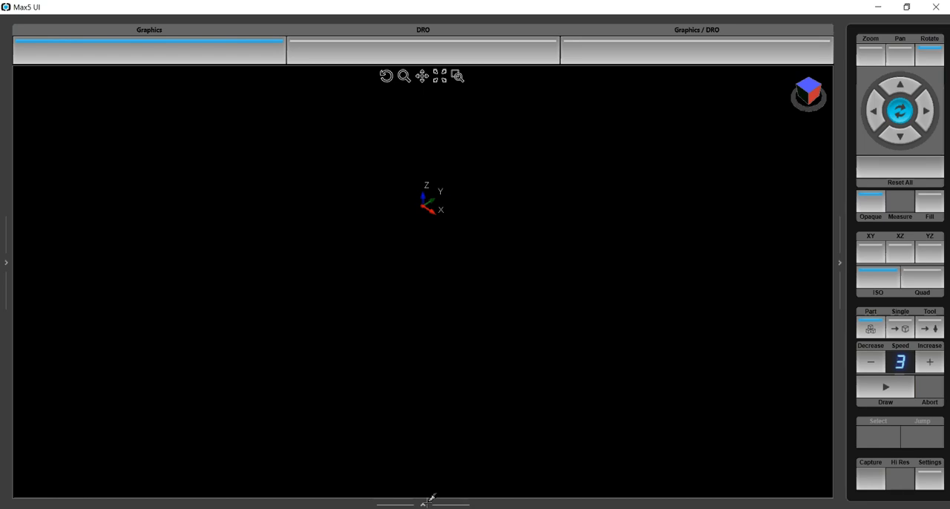
mouse_move(417, 455)
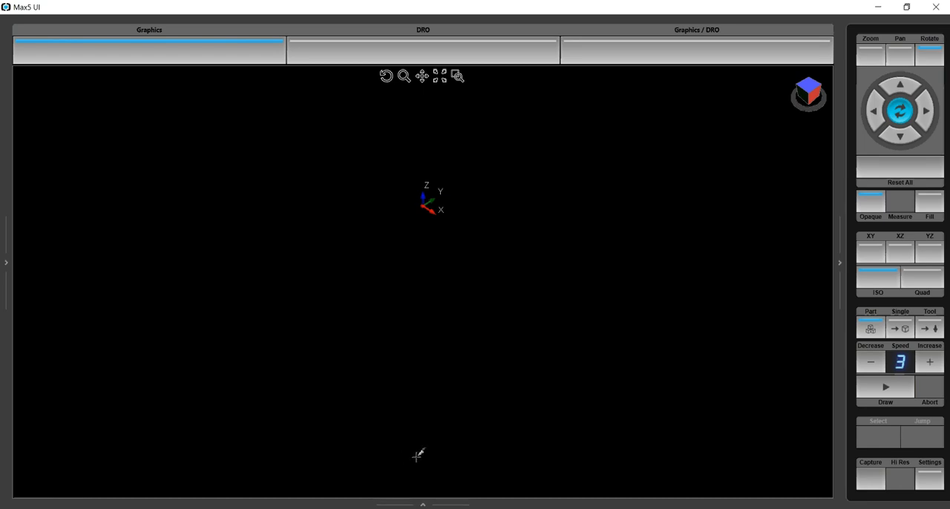
mouse_move(426, 498)
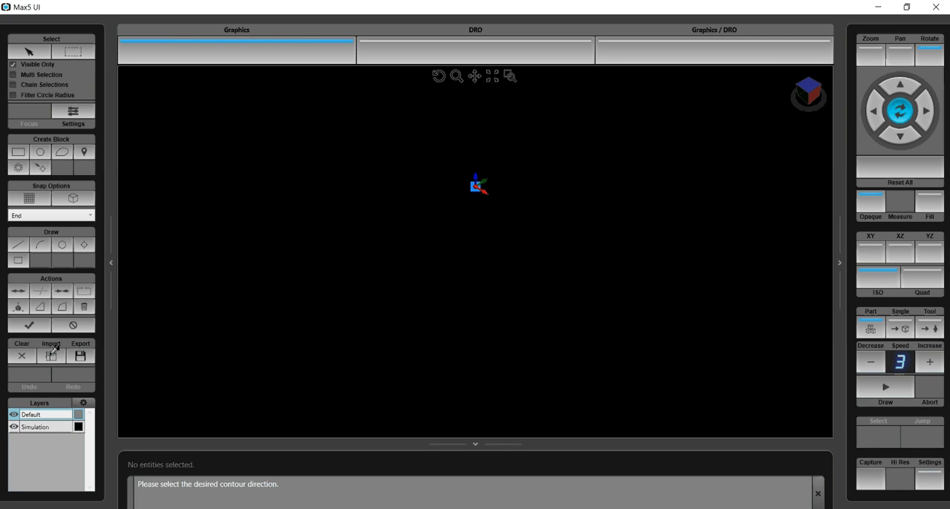
Import the gear DXF so its 3D wireframe loads into the graphics area.
click(51, 356)
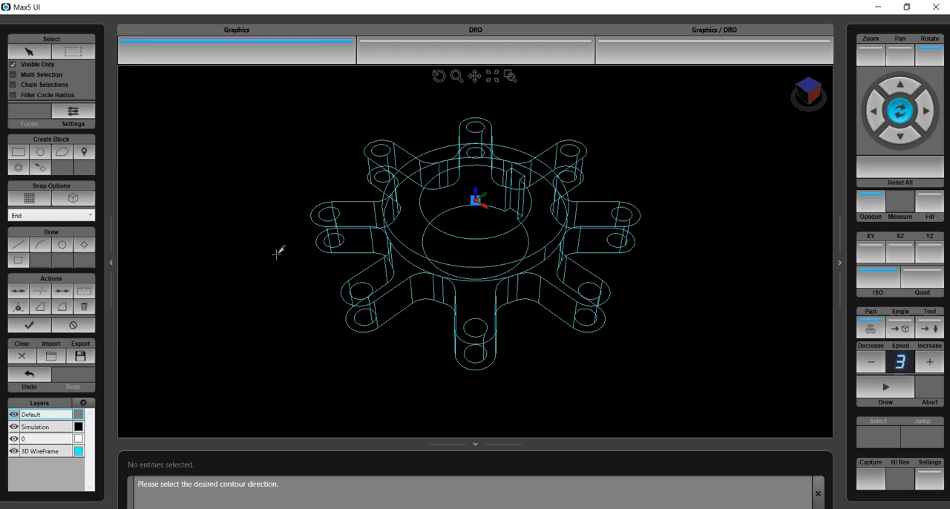
mouse_move(374, 121)
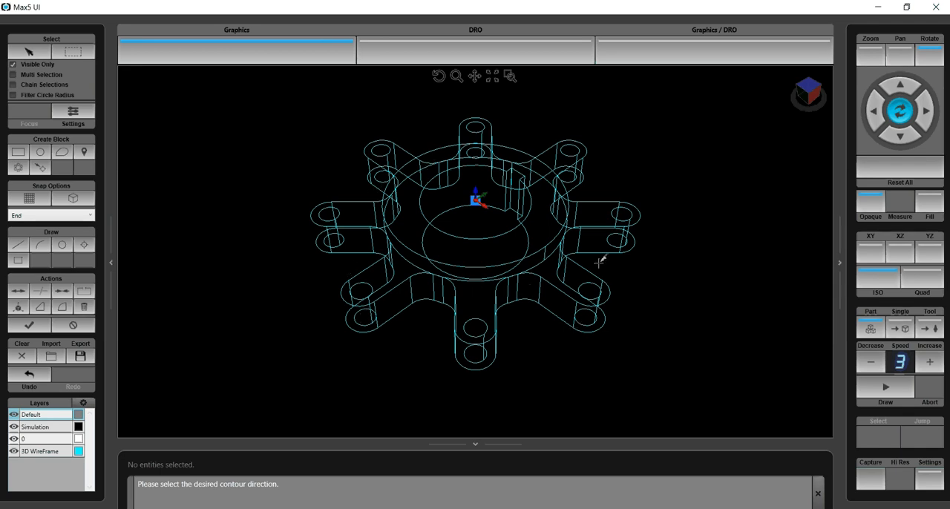
mouse_move(585, 270)
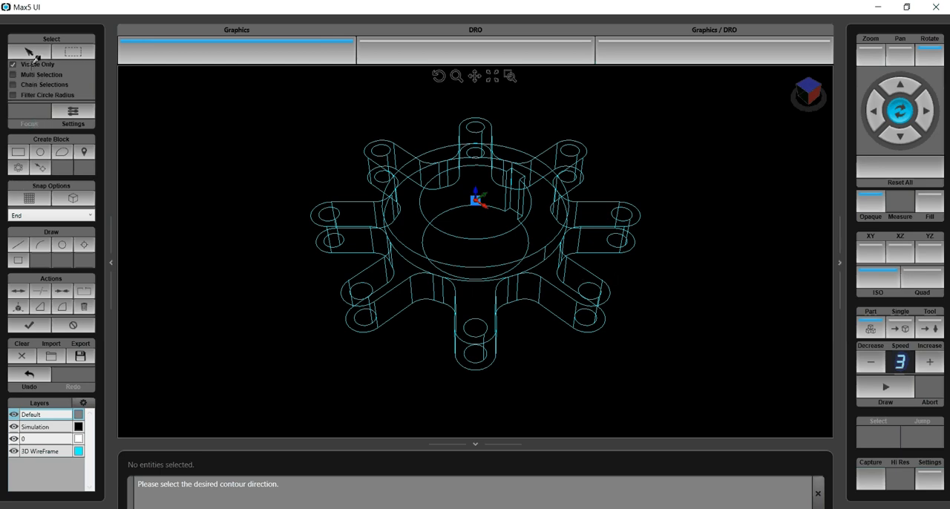
mouse_move(31, 48)
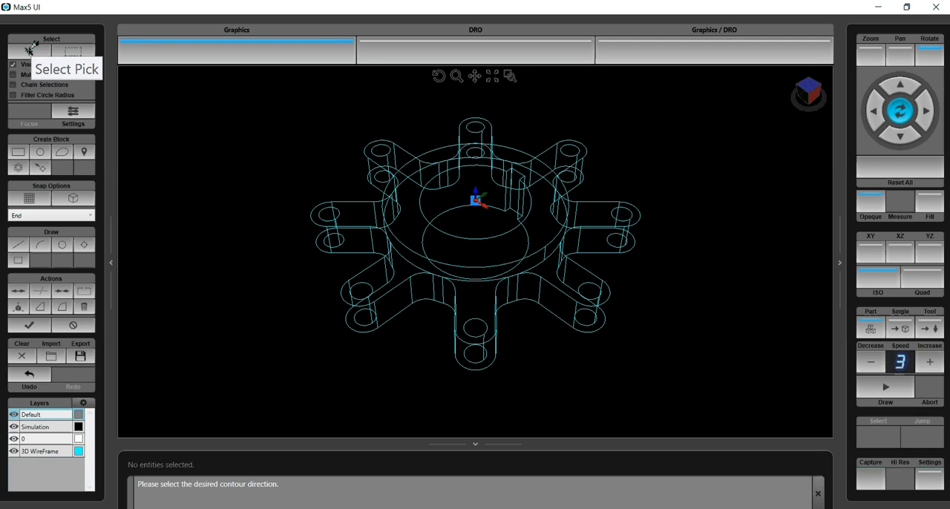
mouse_move(127, 185)
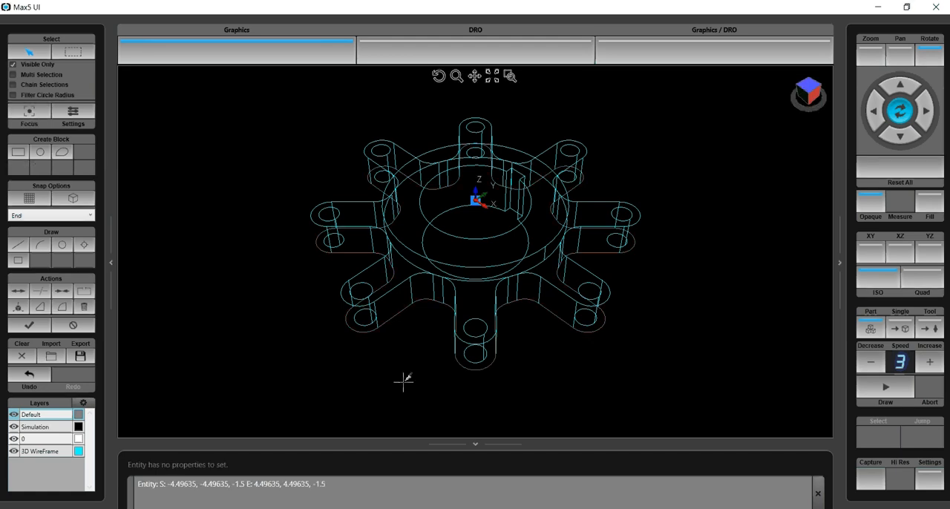
mouse_move(287, 362)
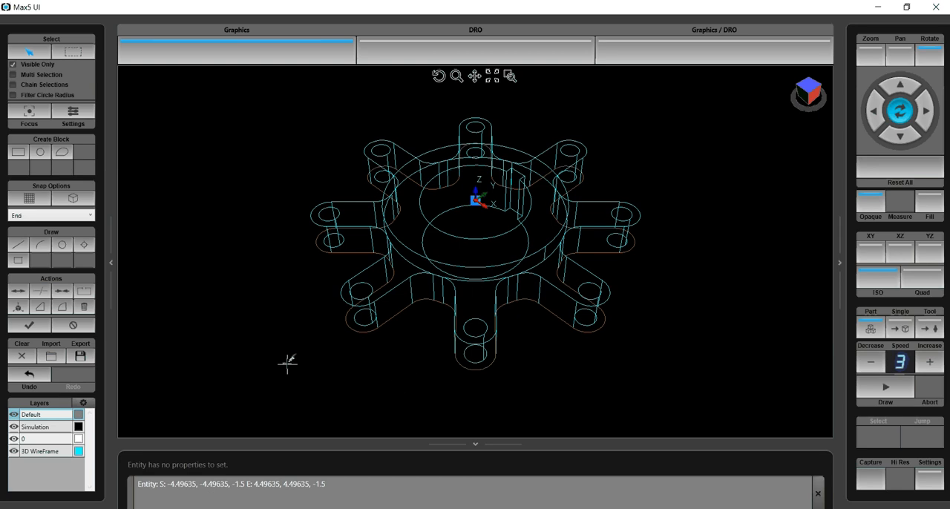
mouse_move(65, 151)
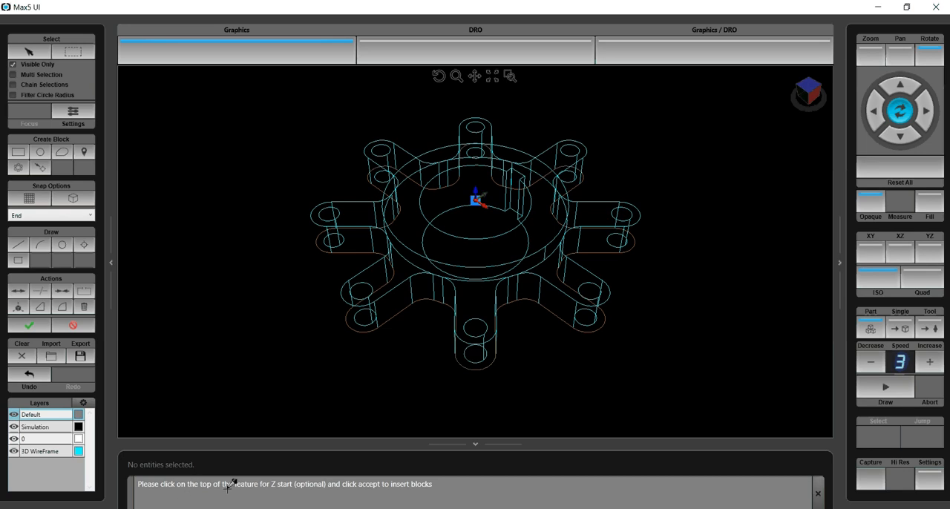
mouse_move(460, 231)
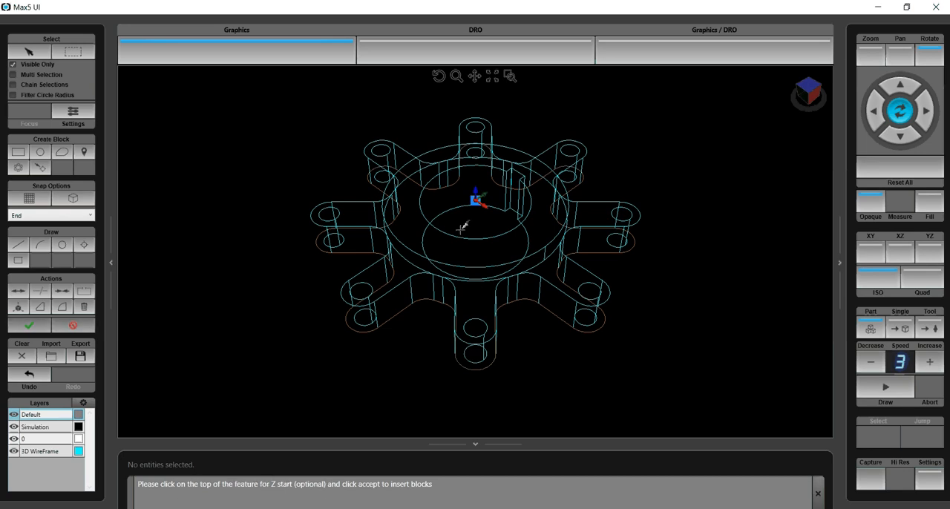
mouse_move(410, 143)
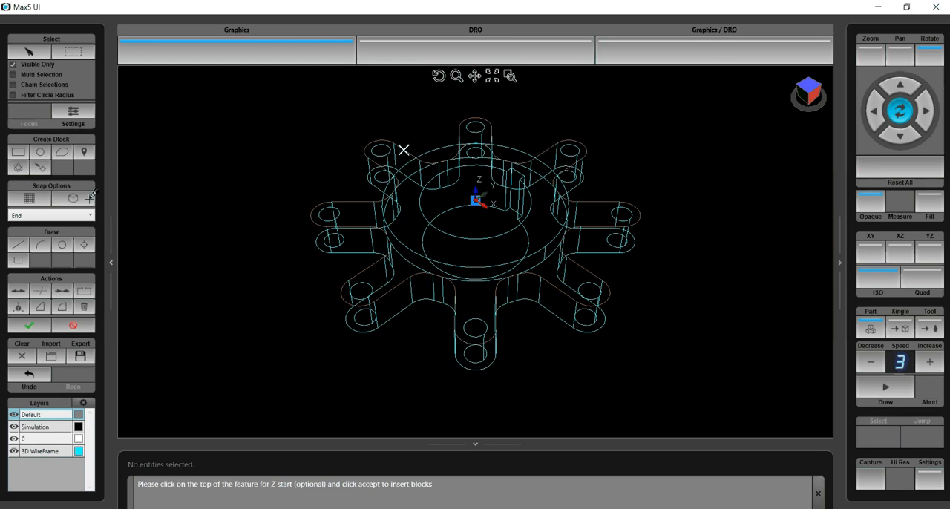
mouse_move(30, 322)
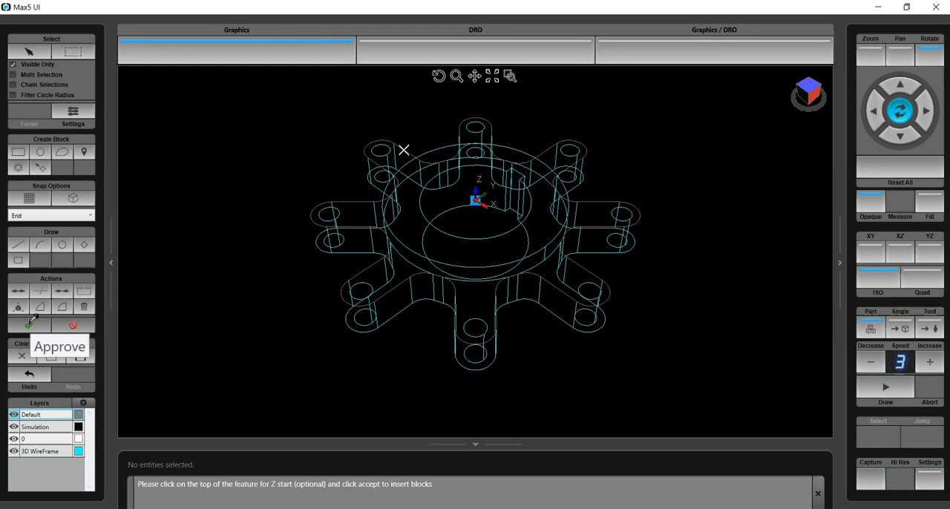
Approve the chained outer star contour and its picked Z start point.
click(28, 319)
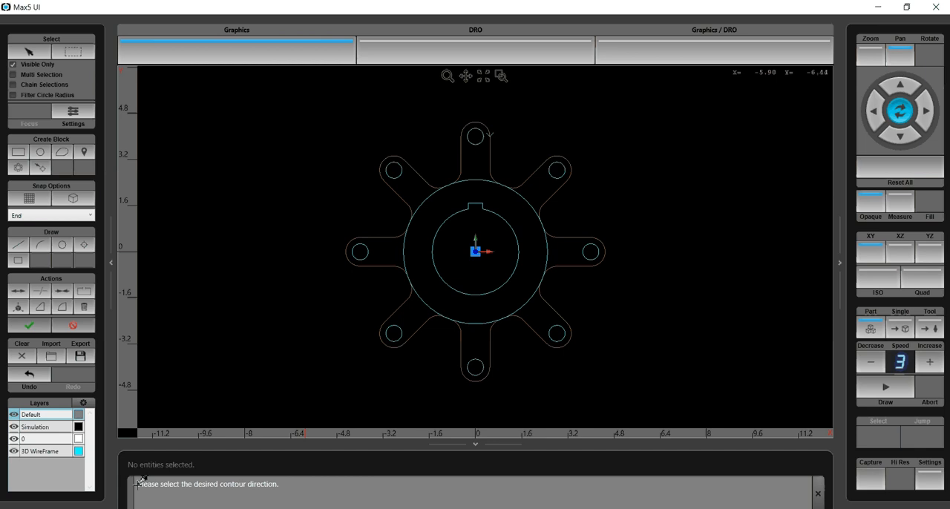
mouse_move(297, 481)
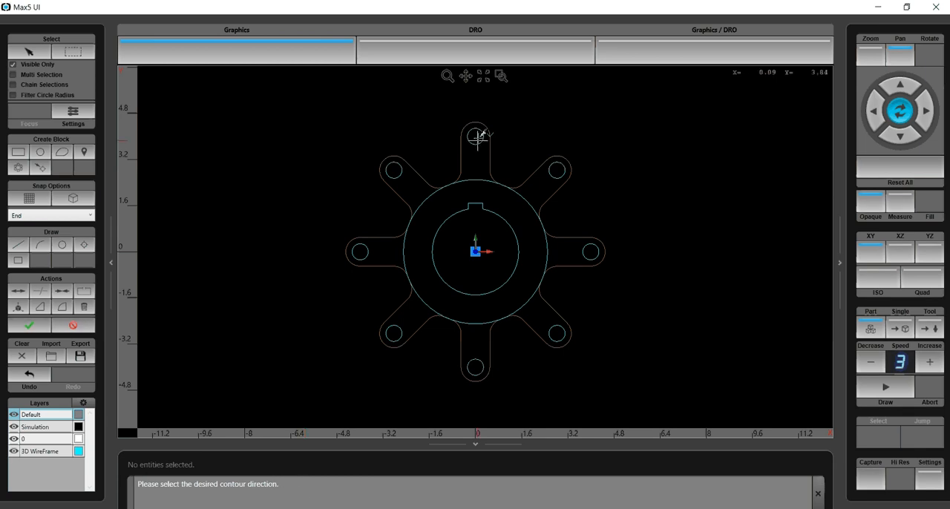
mouse_move(496, 138)
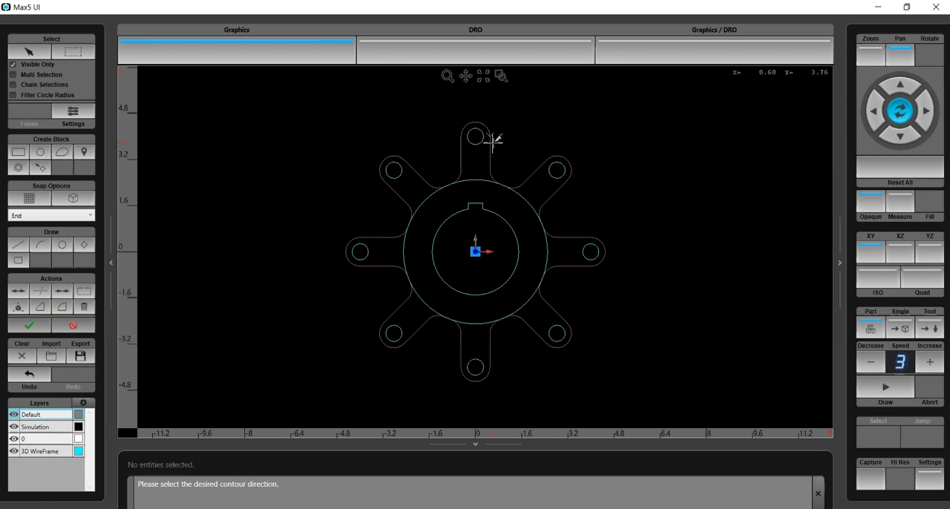
mouse_move(517, 131)
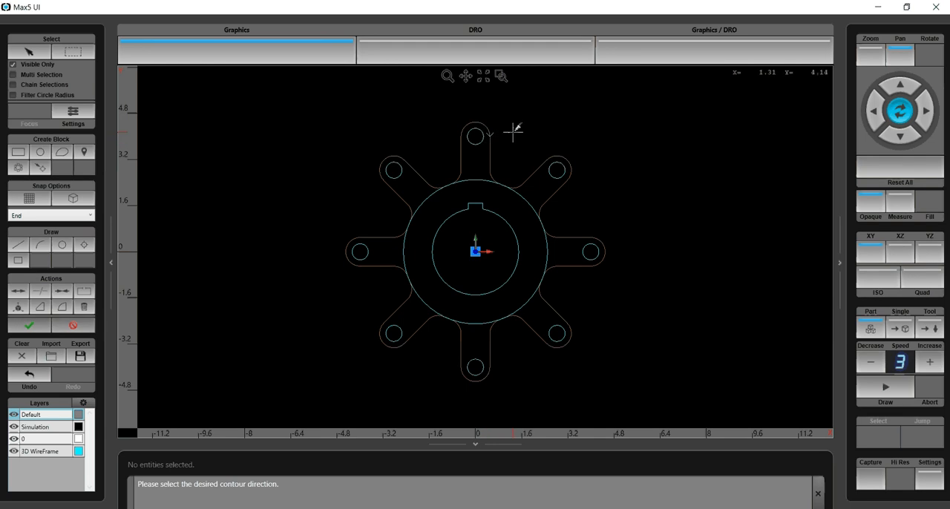
mouse_move(492, 135)
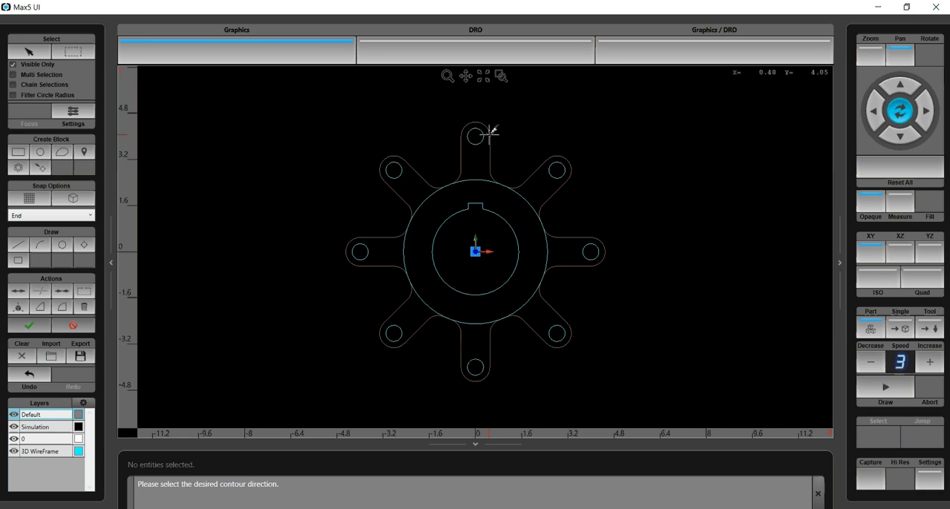
mouse_move(541, 128)
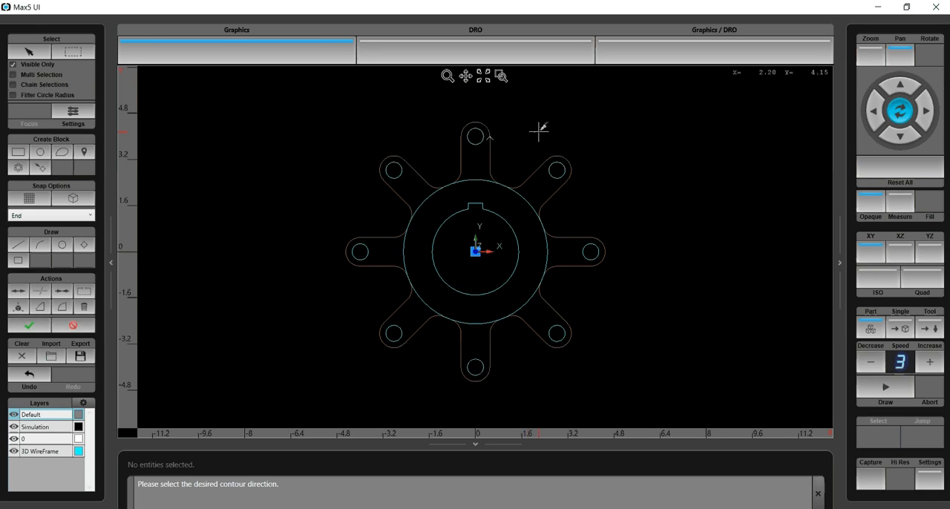
mouse_move(538, 134)
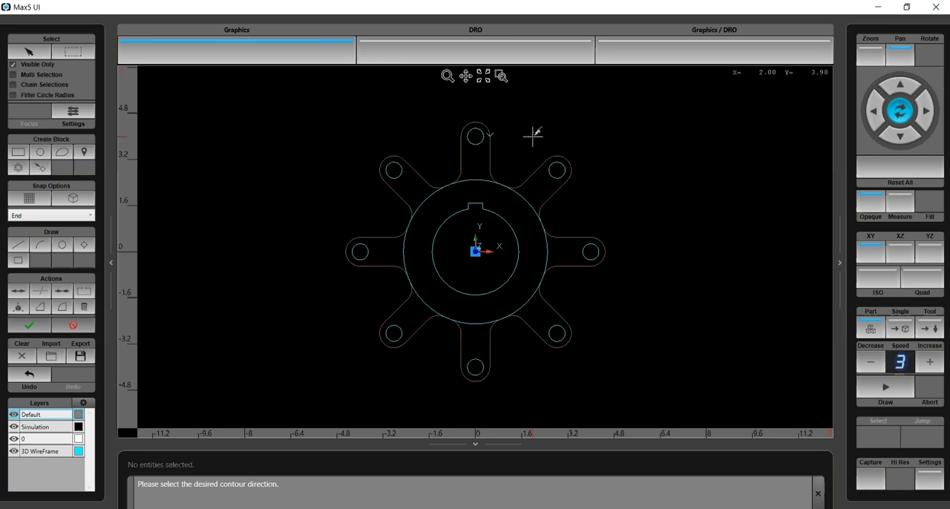
mouse_move(516, 124)
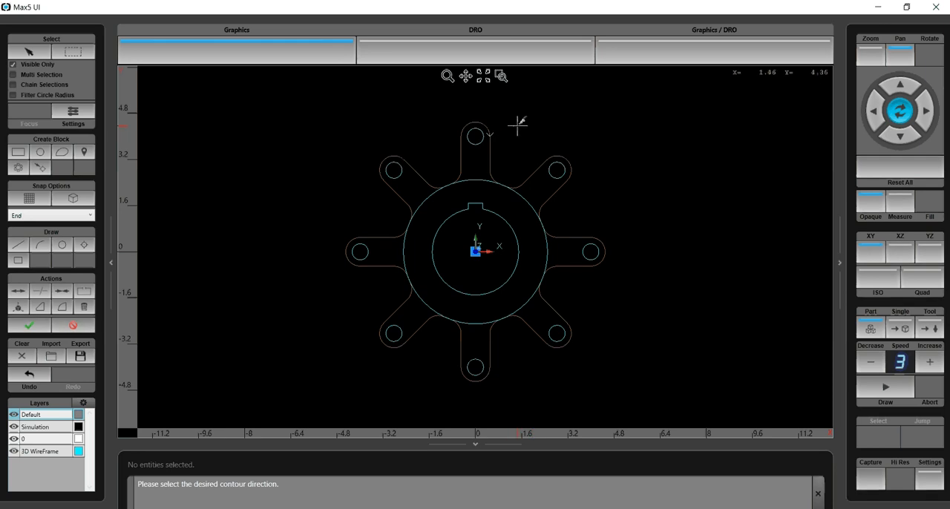
mouse_move(509, 120)
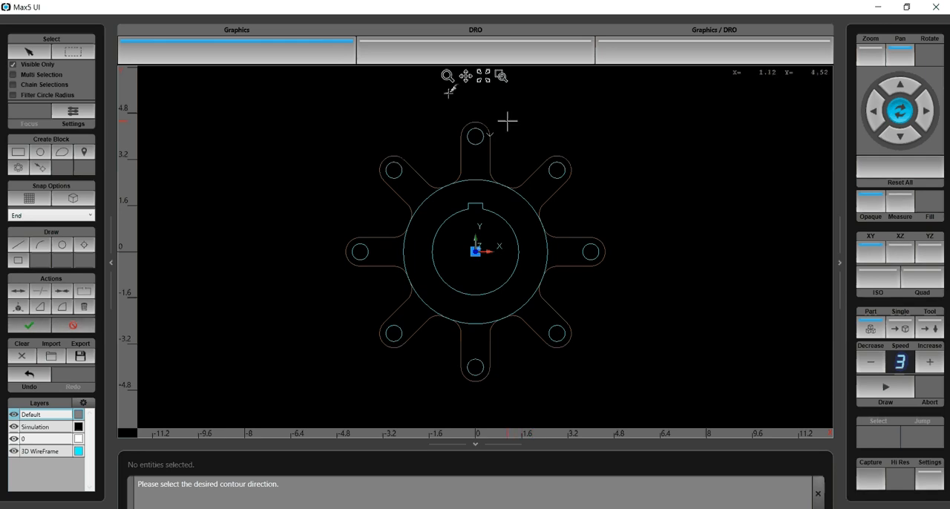
mouse_move(30, 325)
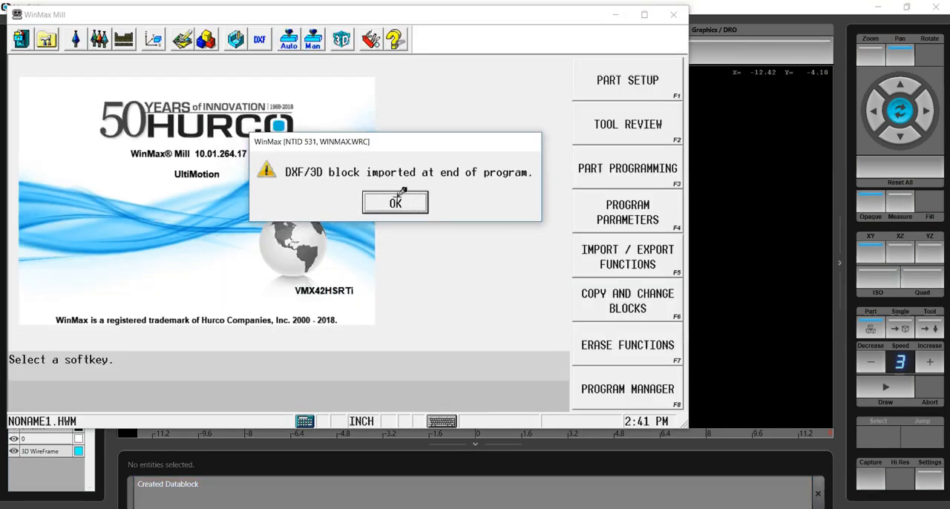
Acknowledge the DXF import message so the new Mill Contour block appears.
click(394, 202)
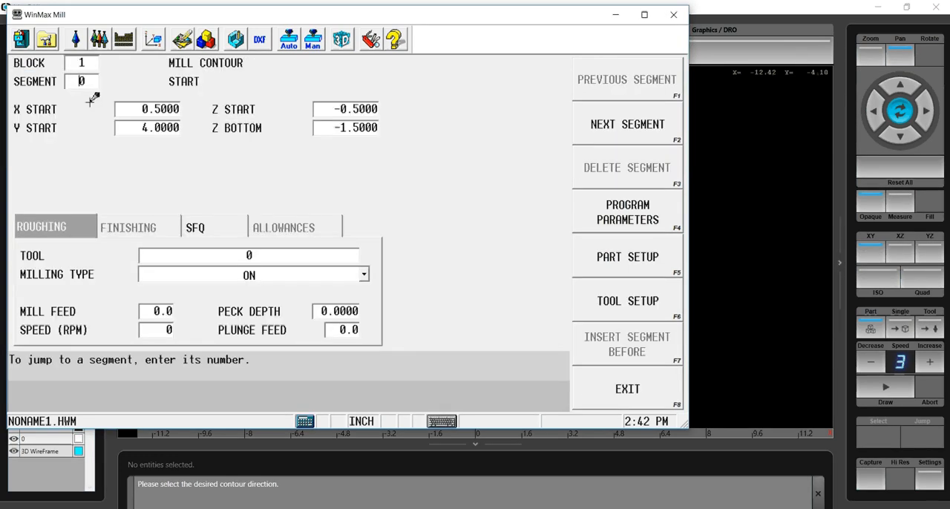
Assign tool 1 end mill, LEFT cutter compensation and 0.1000 peck depth to the contour block.
click(249, 256)
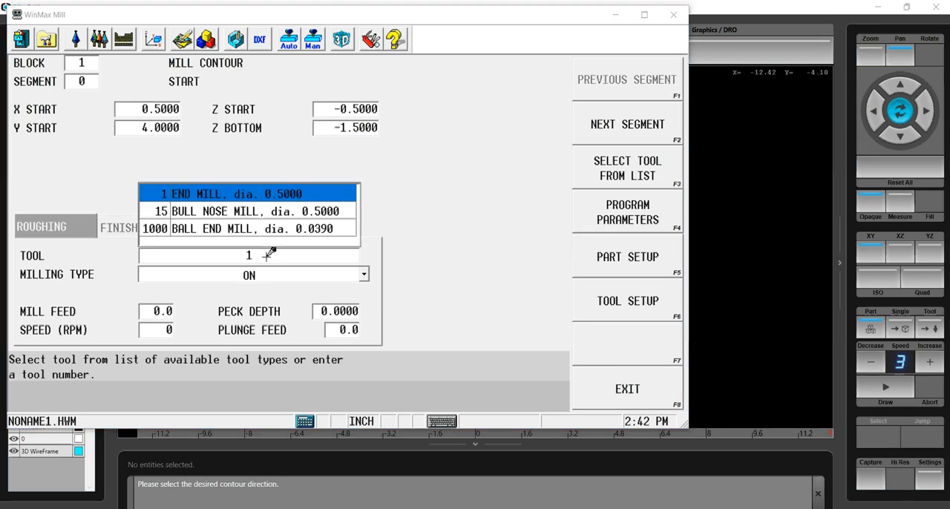
click(249, 193)
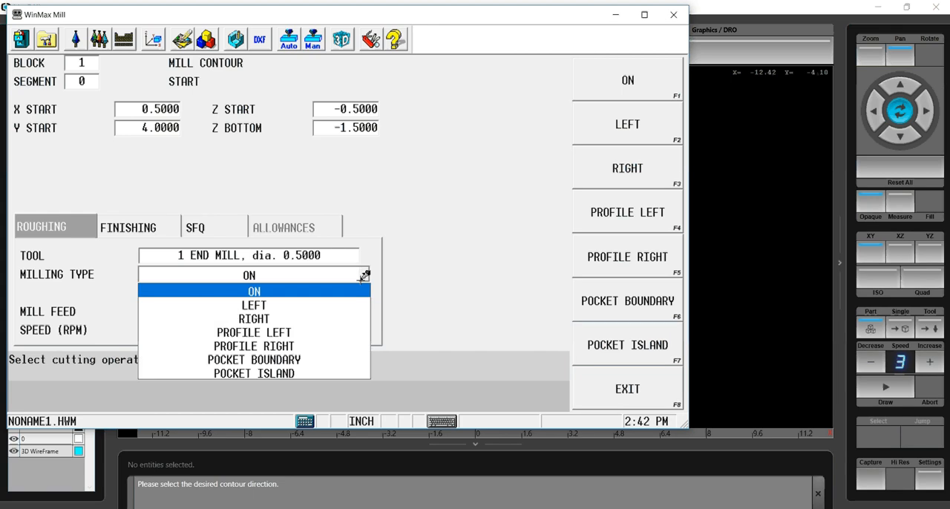
click(254, 304)
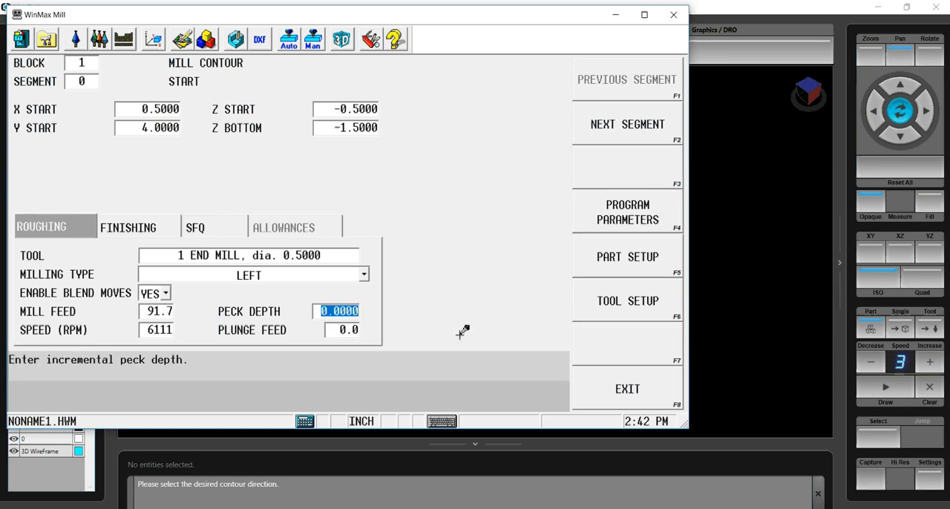
text(0.1000)
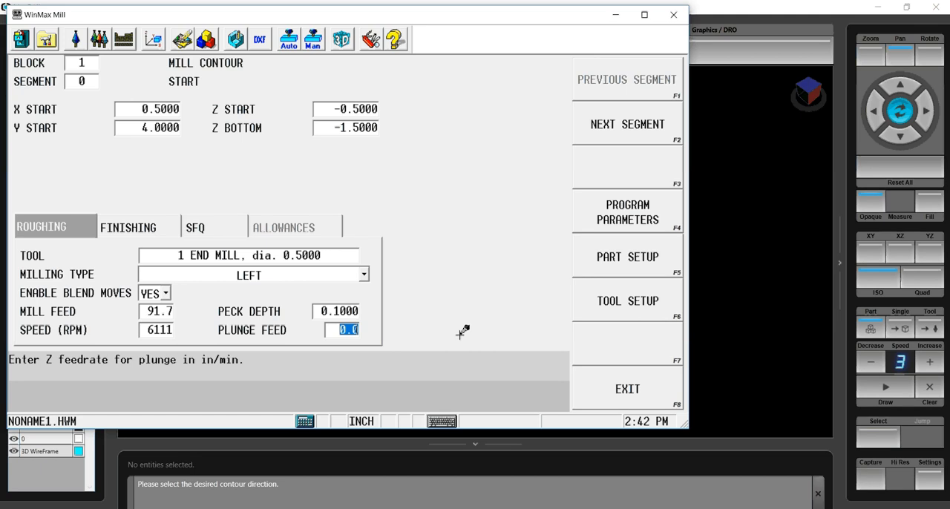
mouse_move(335, 77)
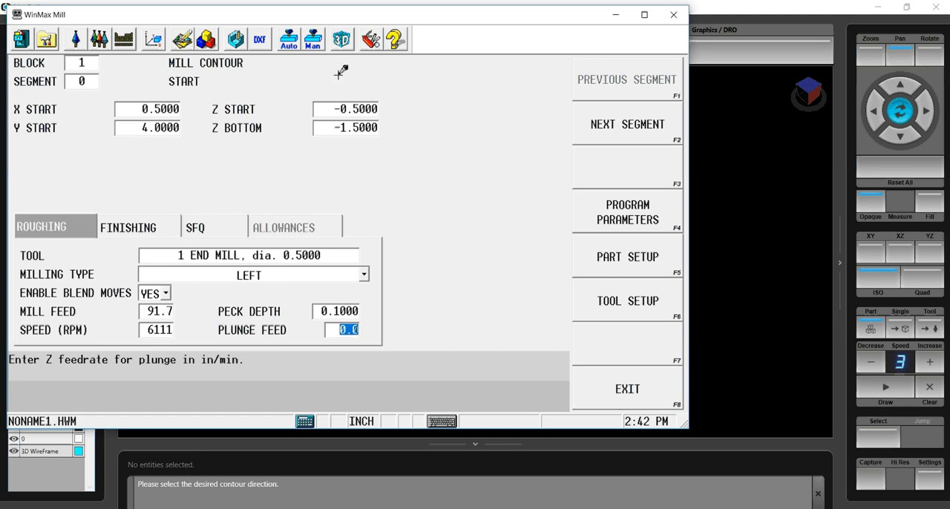
mouse_move(527, 400)
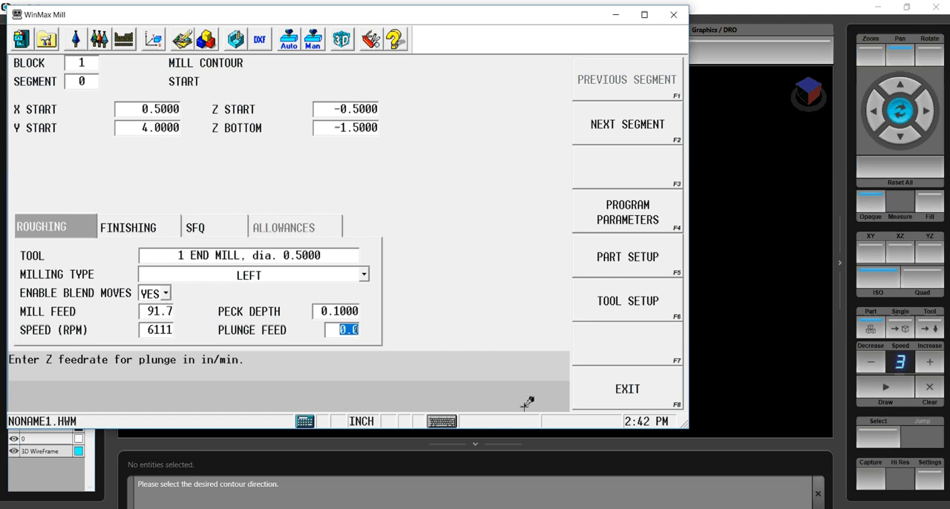